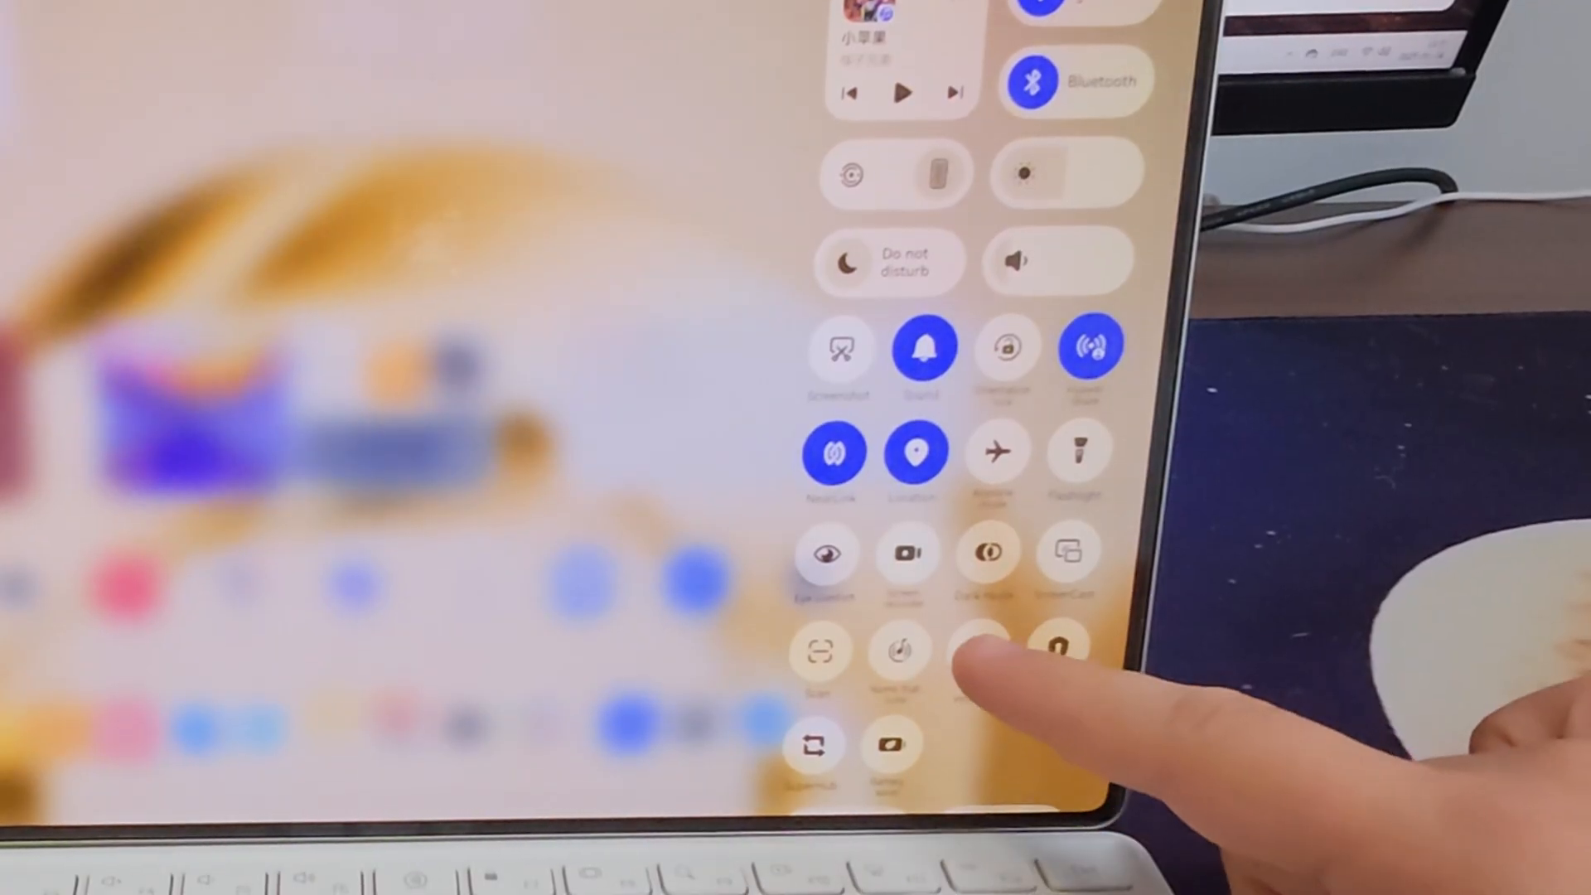
- Pull down the Control Panel from the top-right corner and tap a quick-setting toggle
left_click(980, 650)
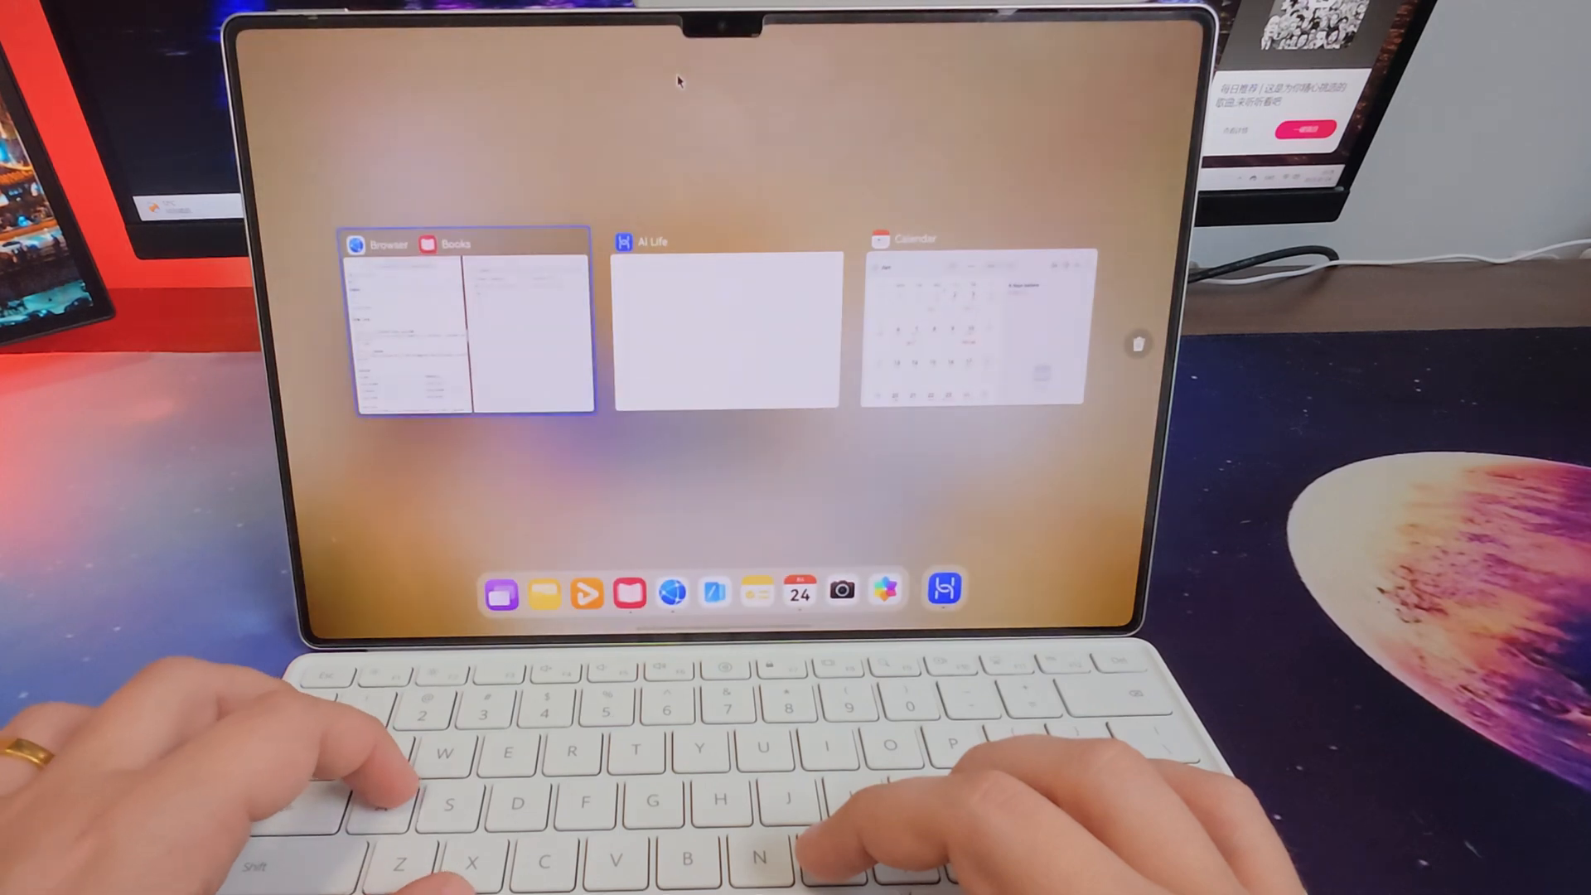
- Open the Browser card showing 'show me a mouse' results as a floating window
left_click(464, 325)
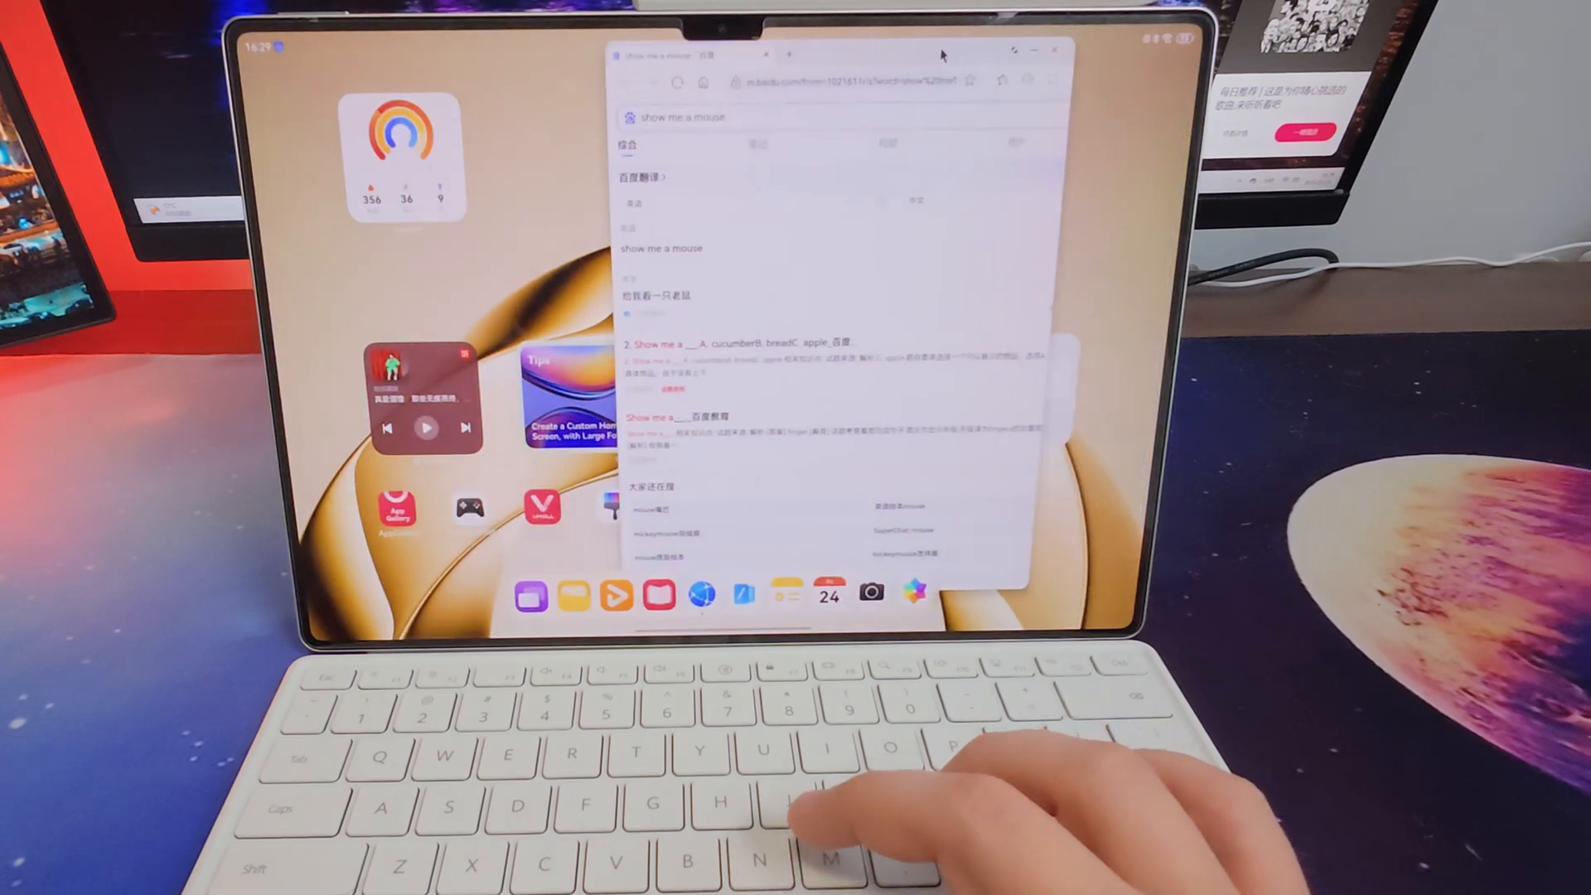
left_click(1028, 50)
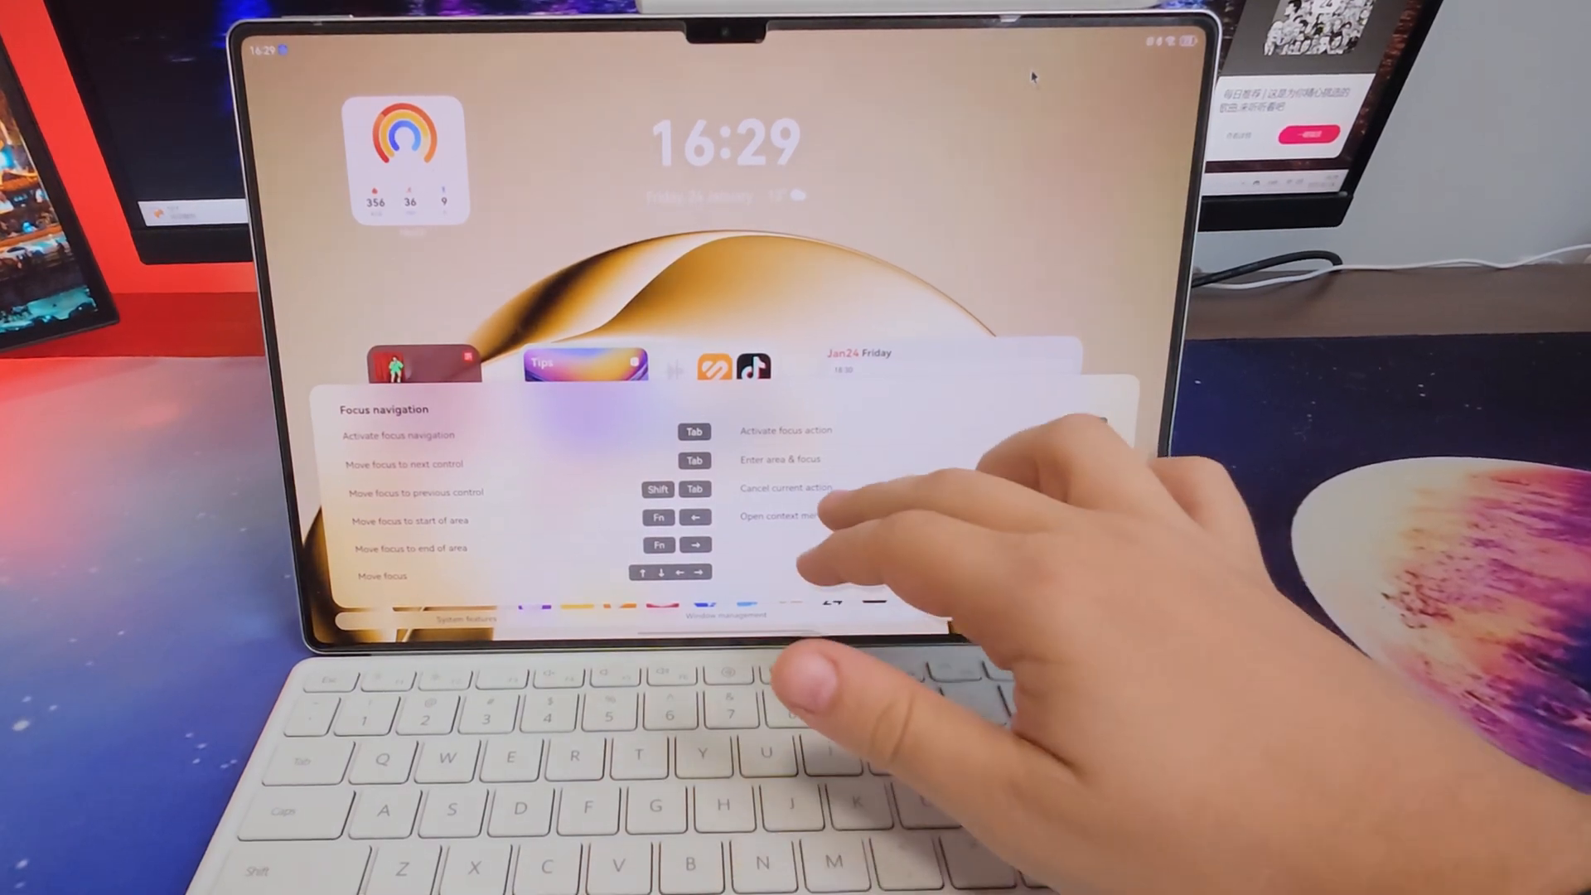
- Show the keyboard shortcut overlay and browse to its focus navigation shortcuts
left_click(465, 619)
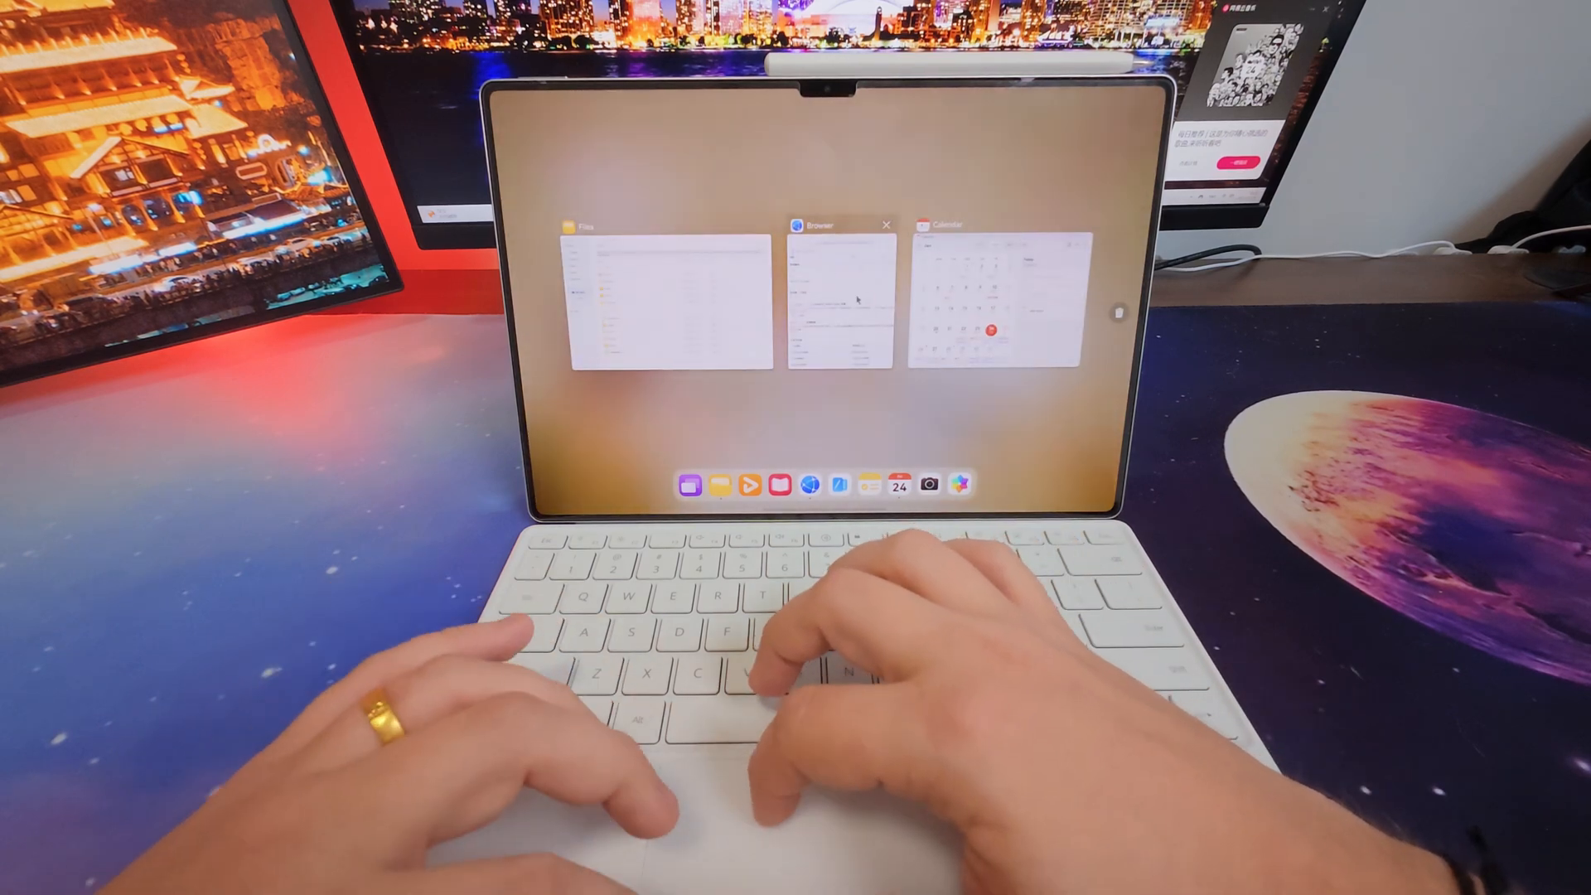
- Enter 'wechat' into the global search field
left_click(831, 289)
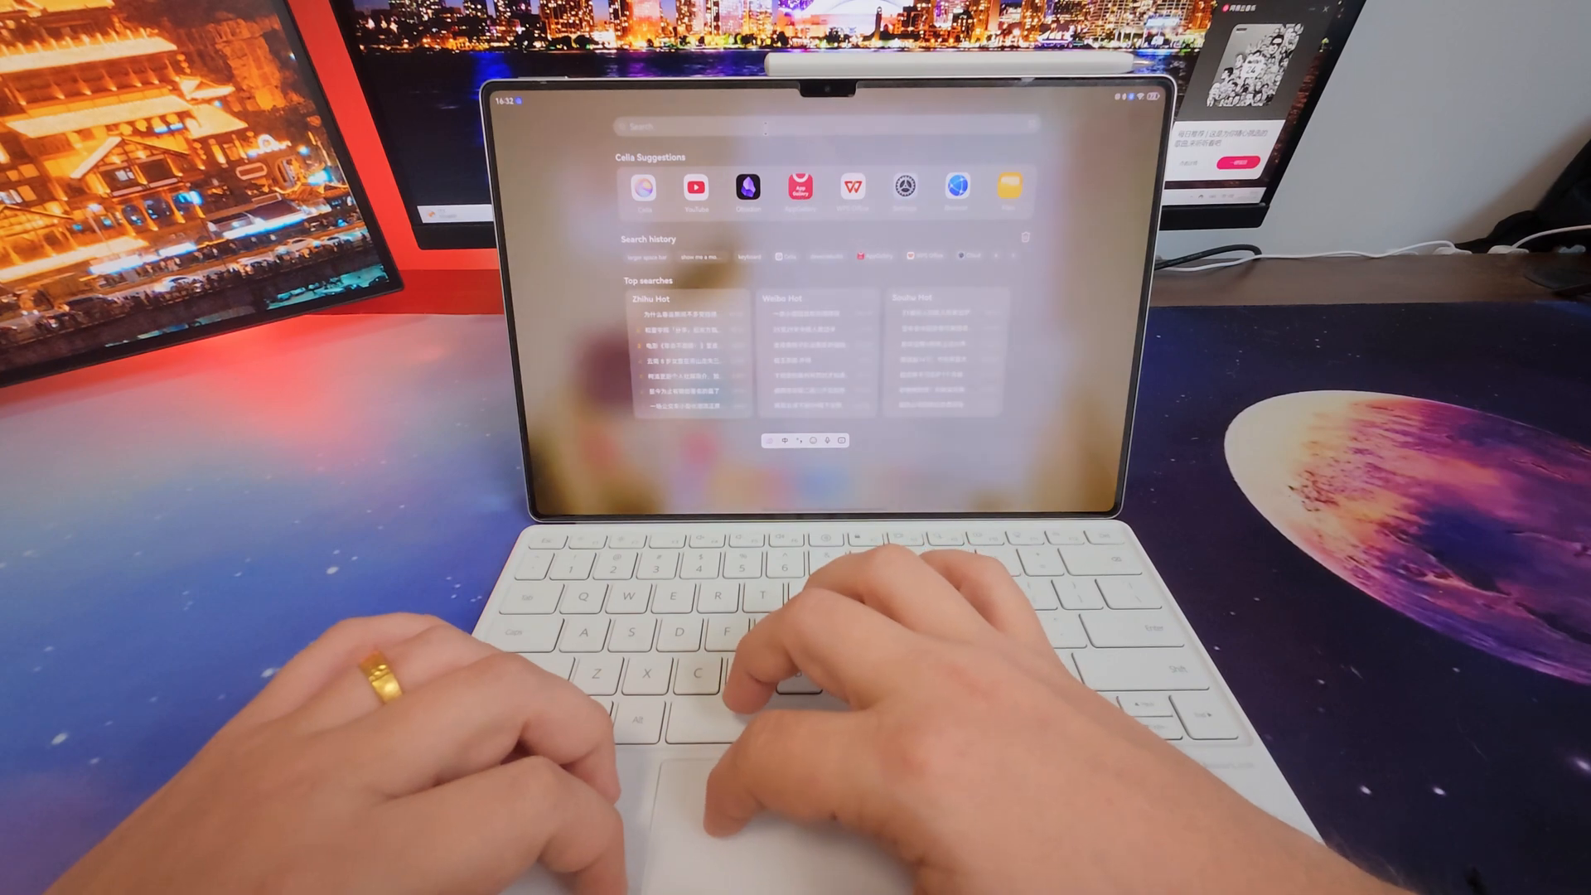
type("wechat")
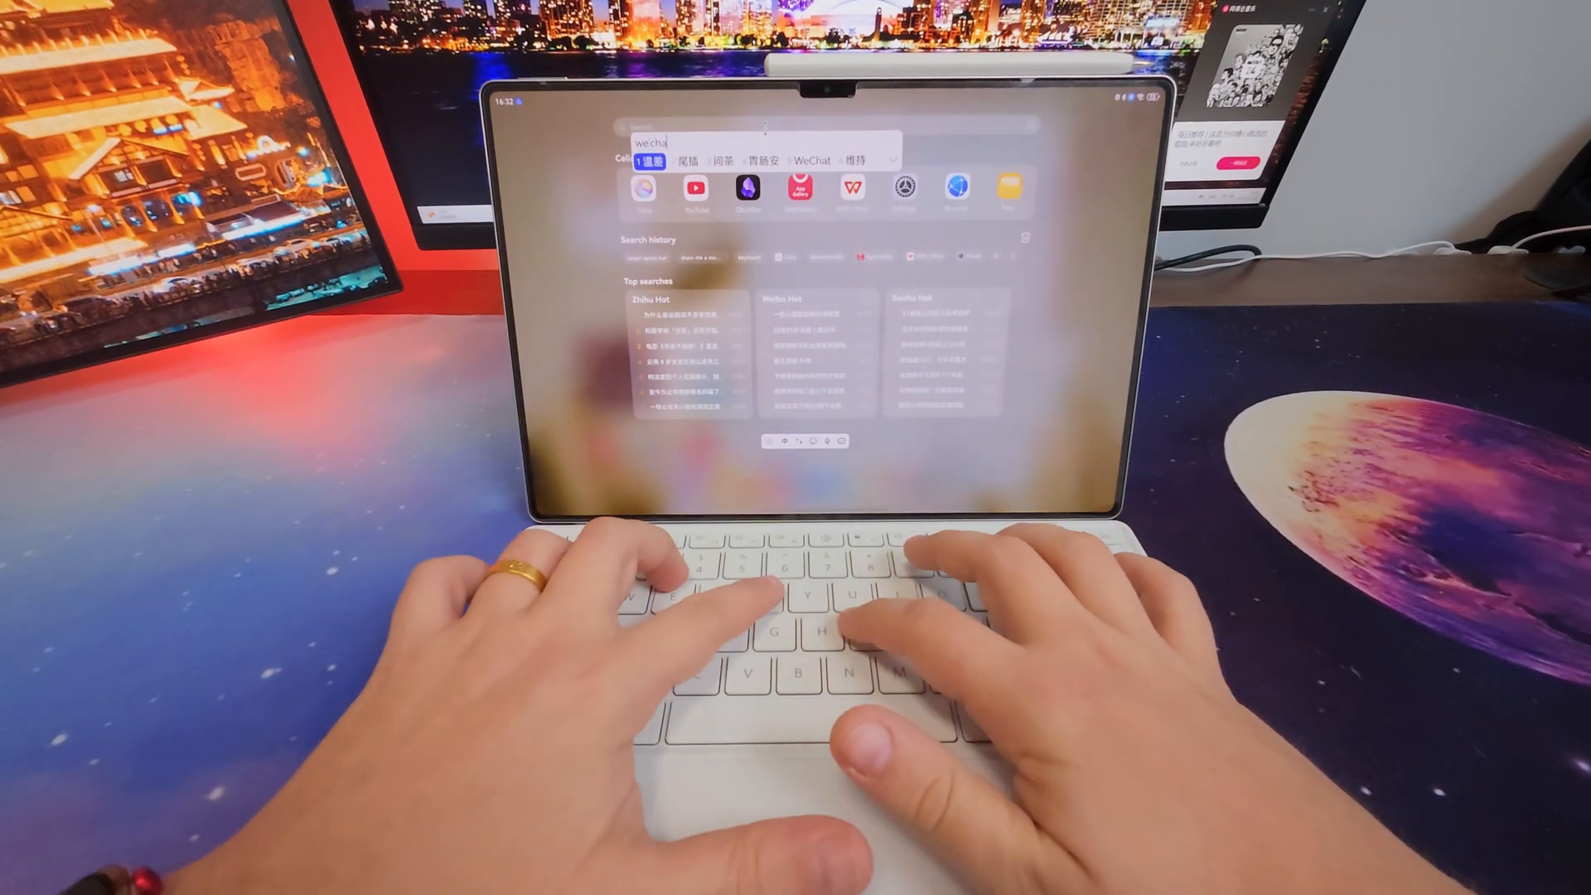